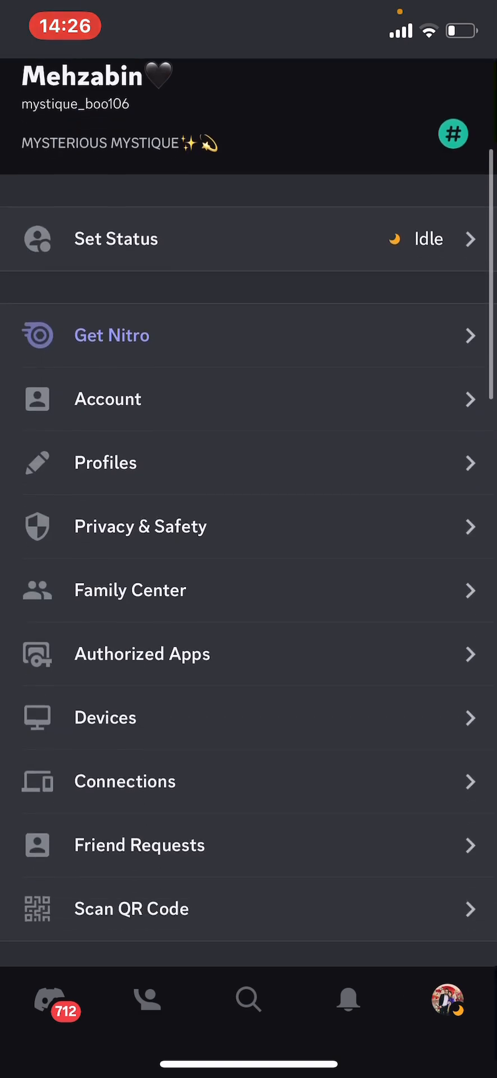
# - Go to the Privacy & Safety page from the user settings list
pyautogui.click(140, 525)
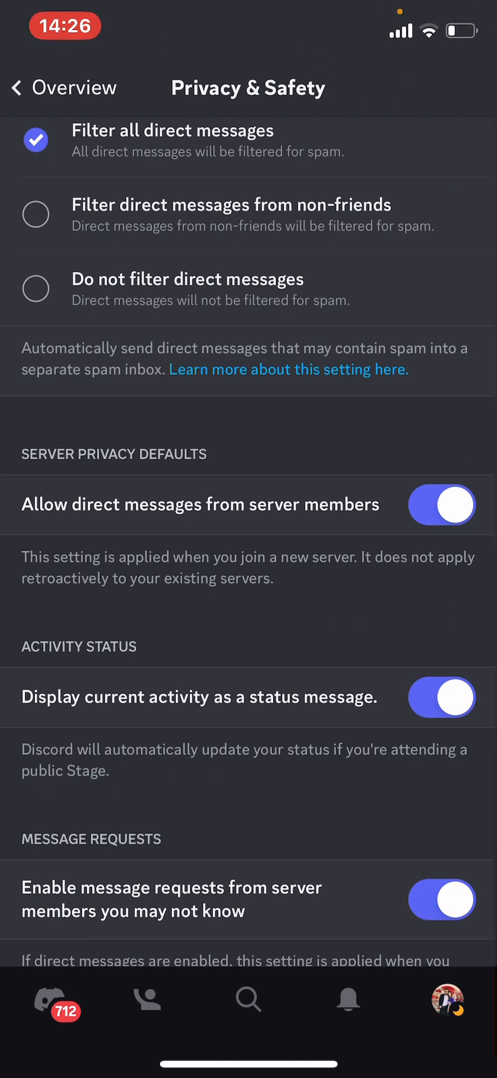
# - Switch off 'Allow direct messages from server members' and review the options below
pyautogui.click(443, 505)
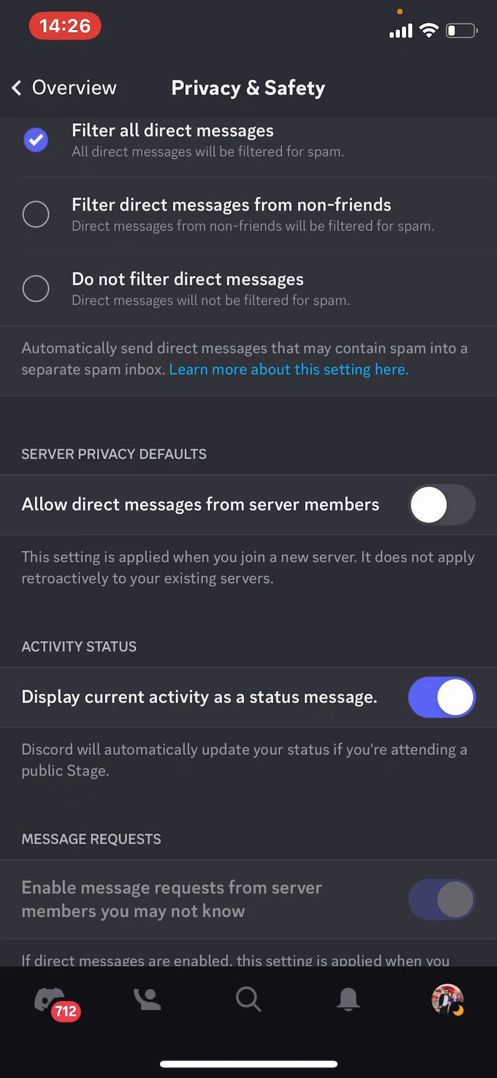
pyautogui.scroll(-3)
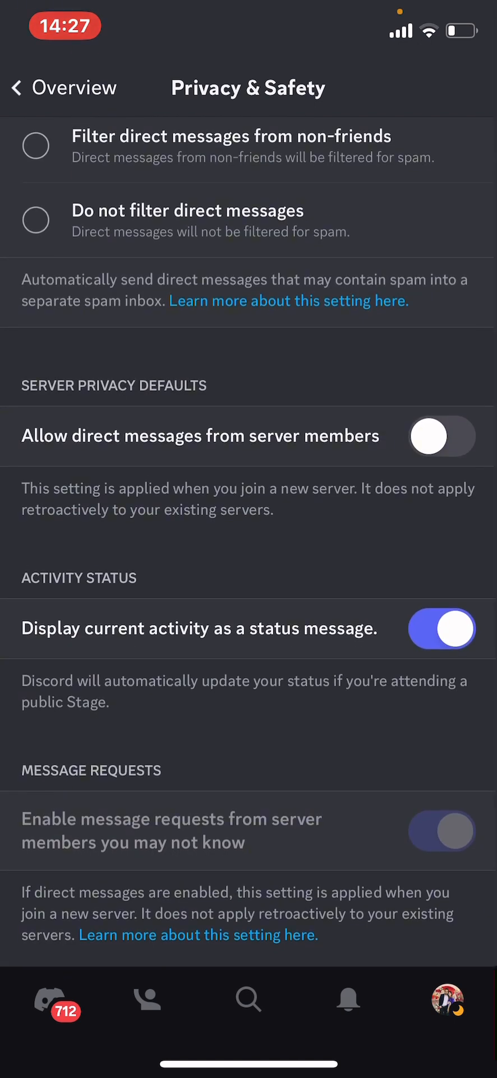
pyautogui.scroll(-3)
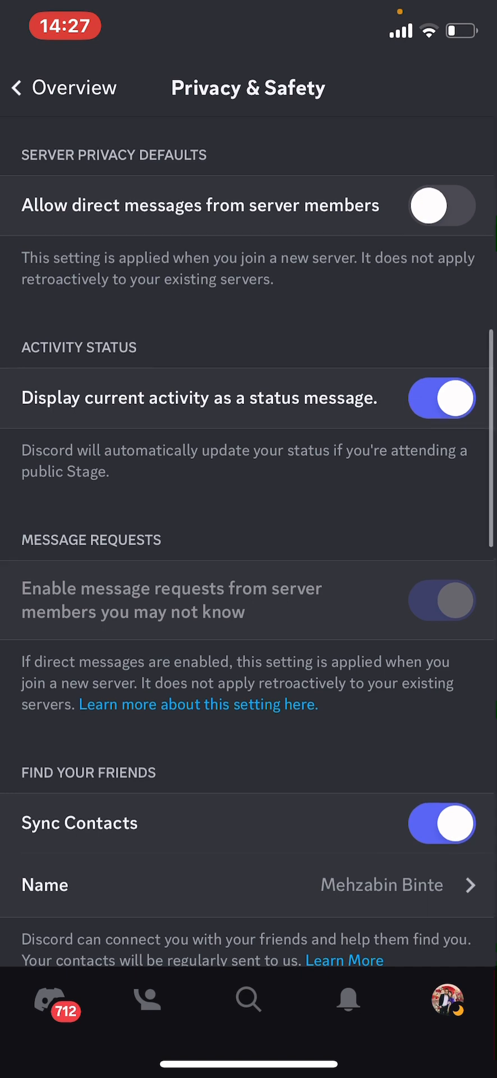
pyautogui.scroll(-3)
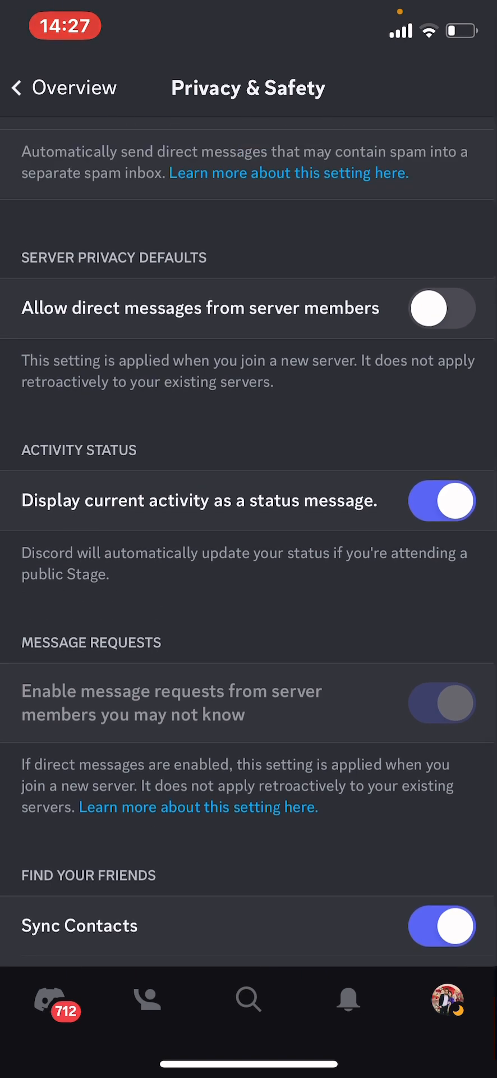
pyautogui.scroll(3)
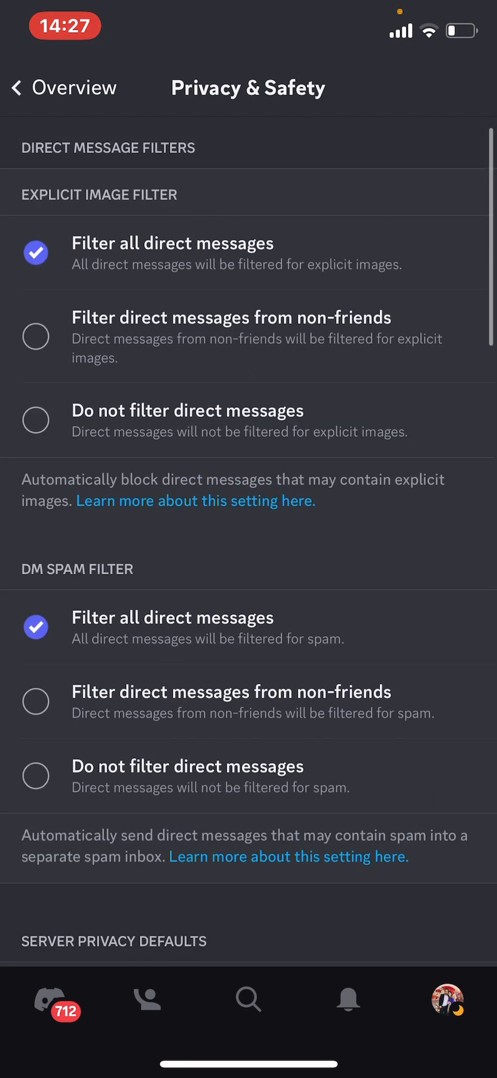
pyautogui.scroll(-3)
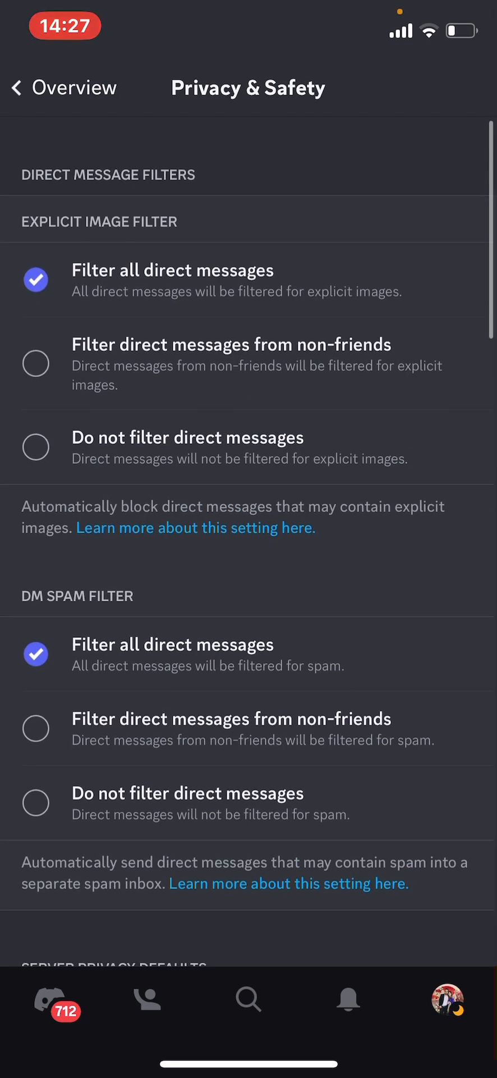